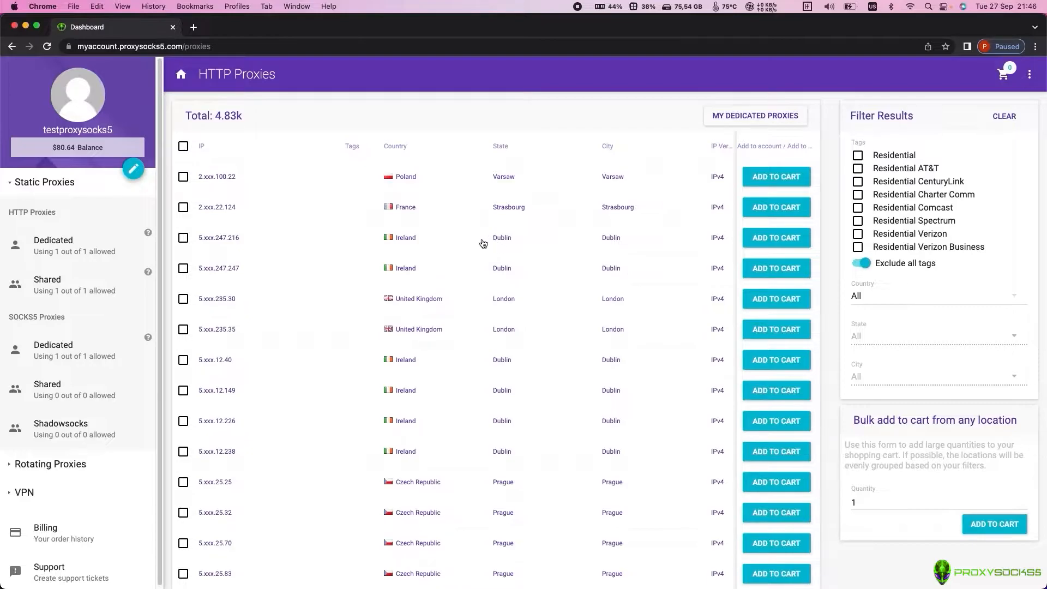
# - Show the dedicated HTTP proxy's credentials, checking that no authentication IPs are listed
pyautogui.click(52, 245)
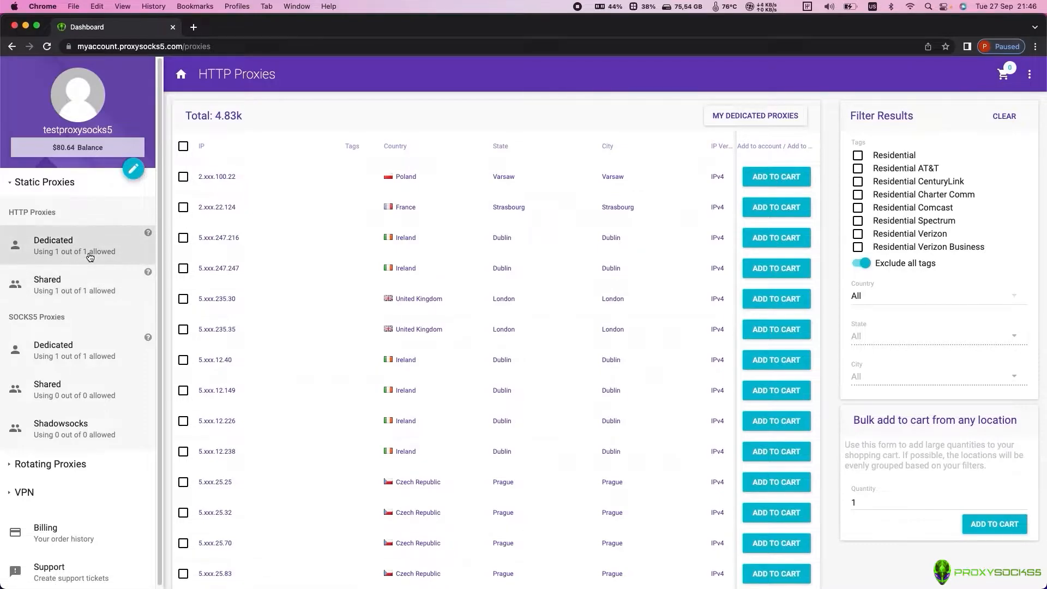
pyautogui.moveTo(643, 197)
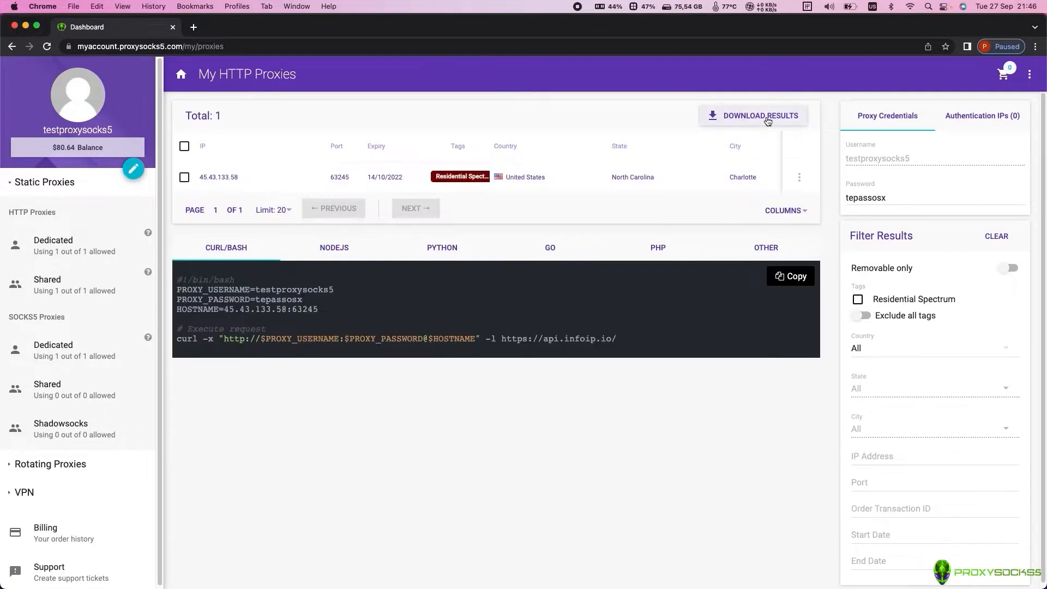
pyautogui.moveTo(210, 129)
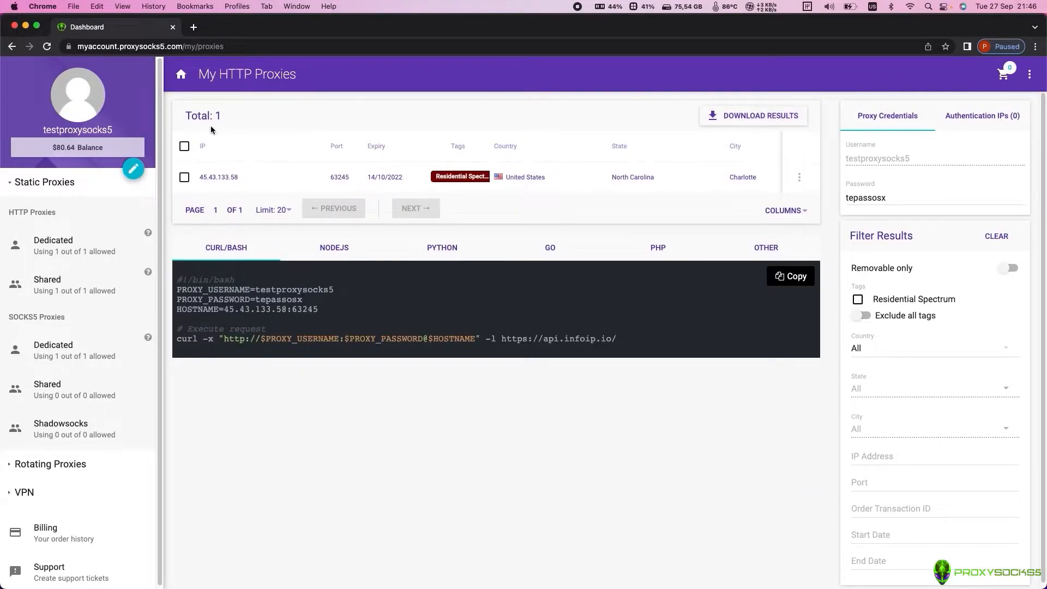
pyautogui.moveTo(674, 190)
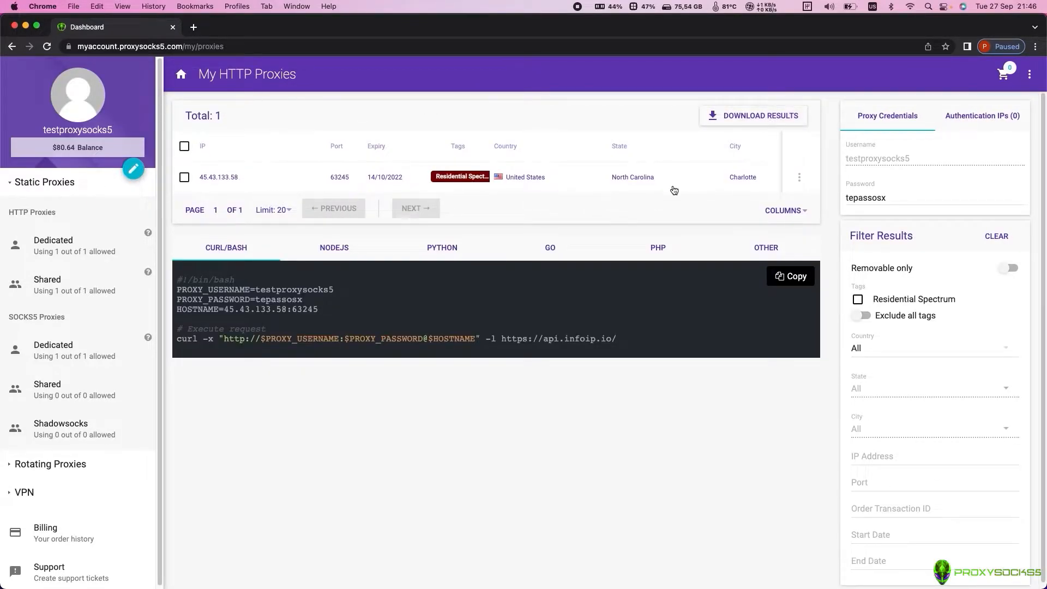
pyautogui.moveTo(709, 135)
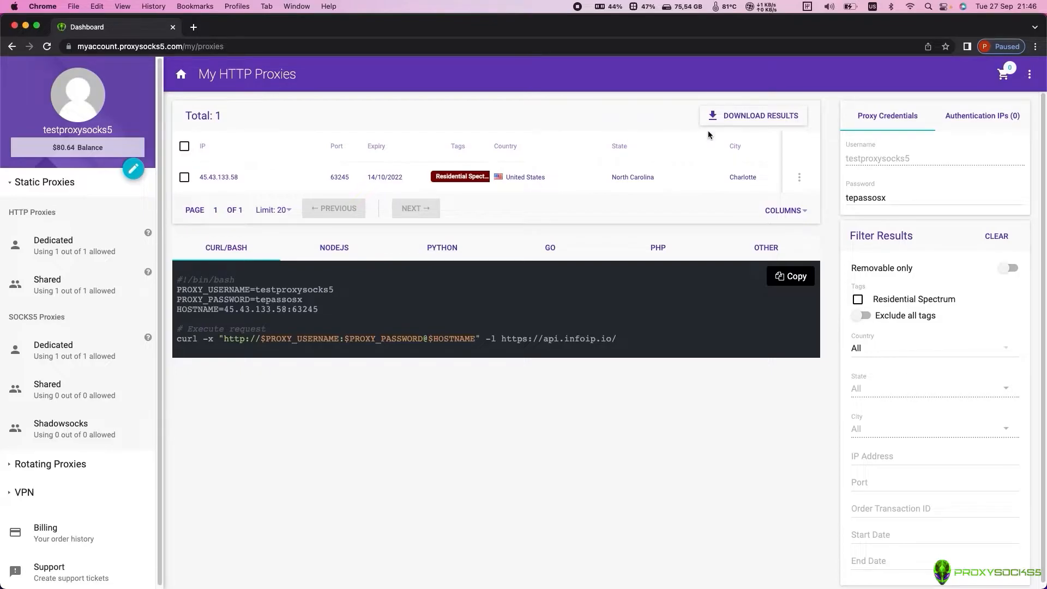
pyautogui.moveTo(883, 163)
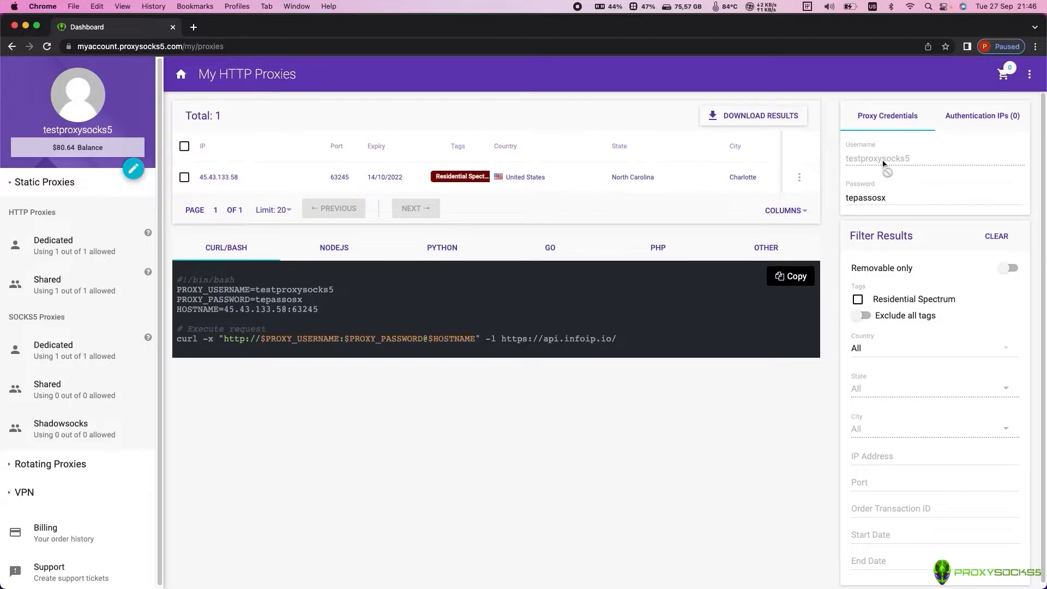
pyautogui.moveTo(972, 154)
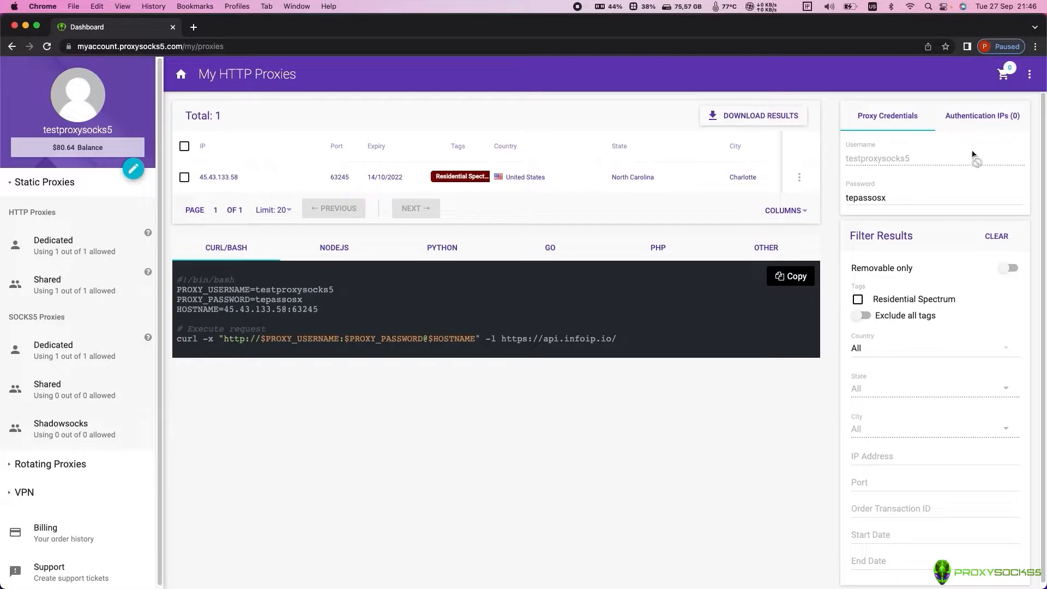
pyautogui.click(982, 116)
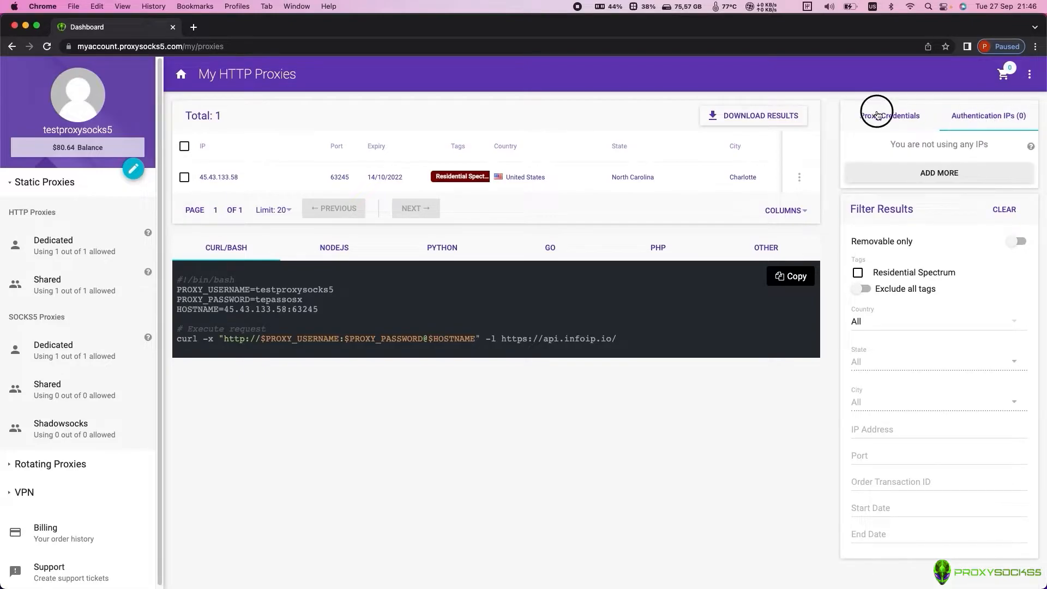
pyautogui.click(887, 116)
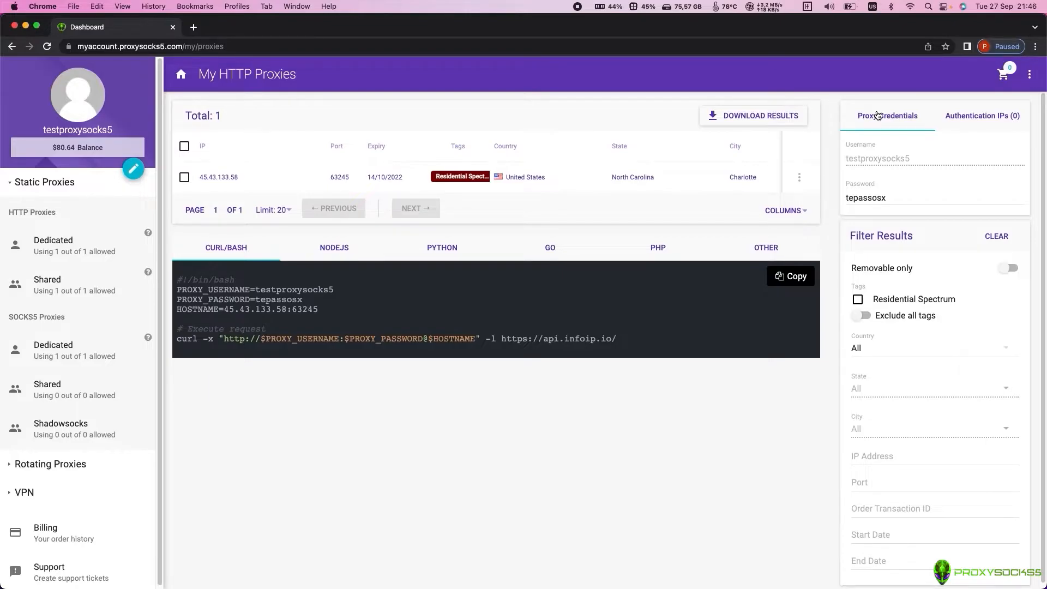
# - From Chrome's System settings, launch the Mac's network proxy settings
pyautogui.click(1036, 47)
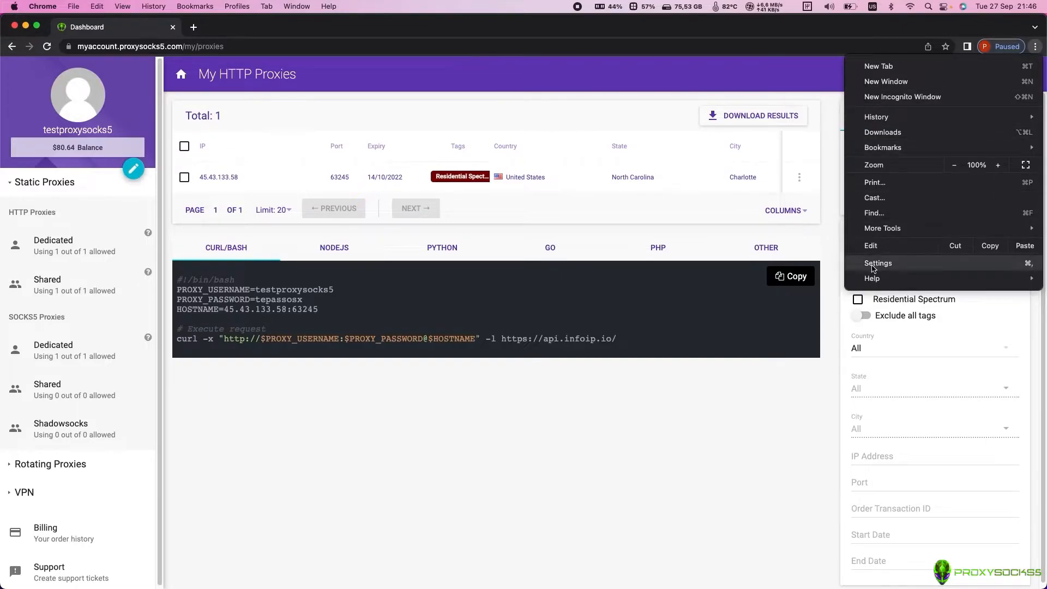
pyautogui.click(877, 263)
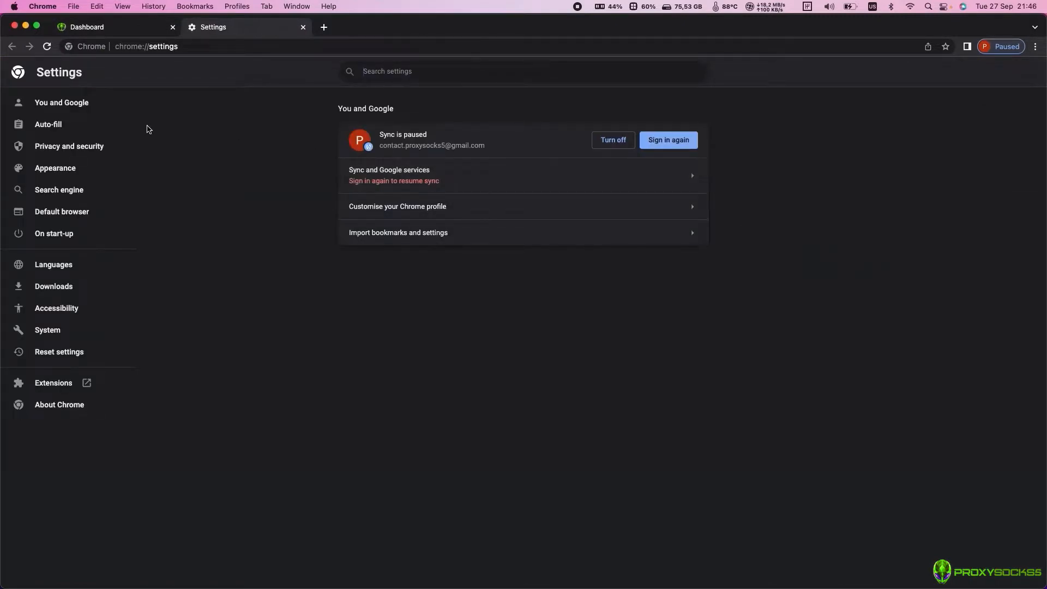
pyautogui.click(47, 330)
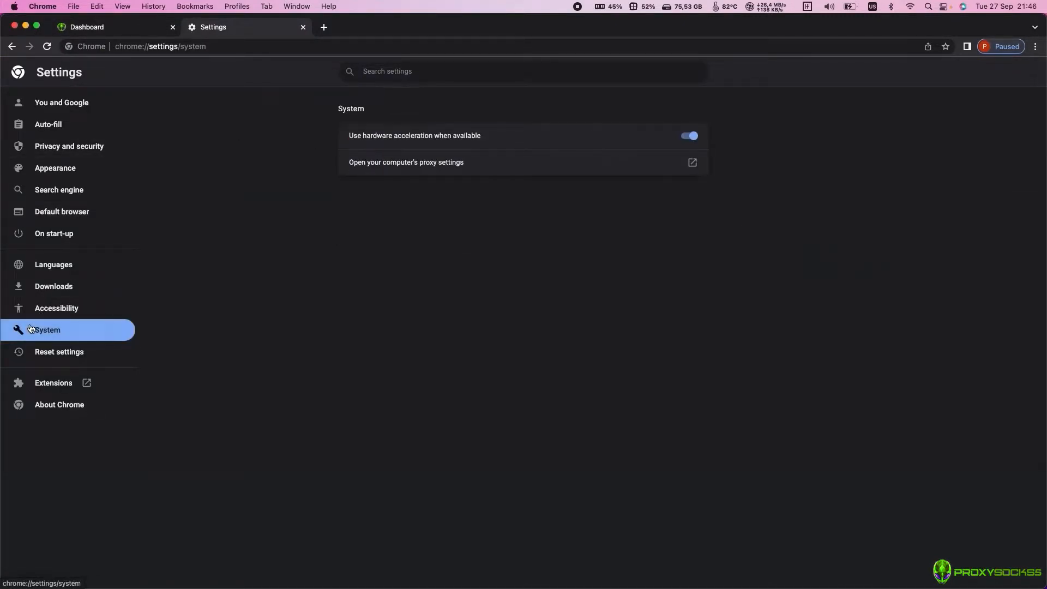
pyautogui.click(406, 162)
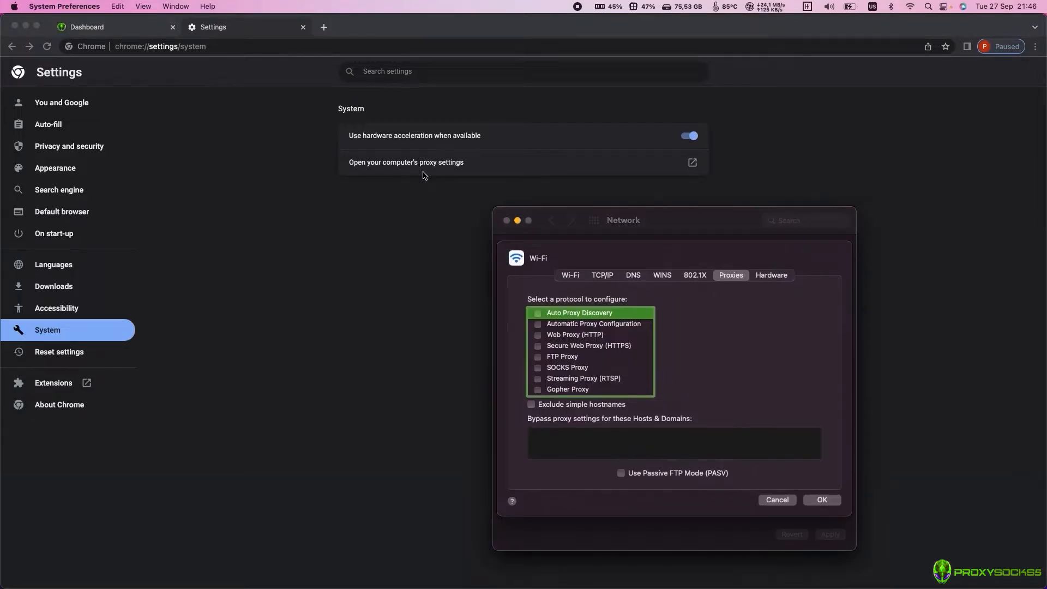
pyautogui.moveTo(424, 177)
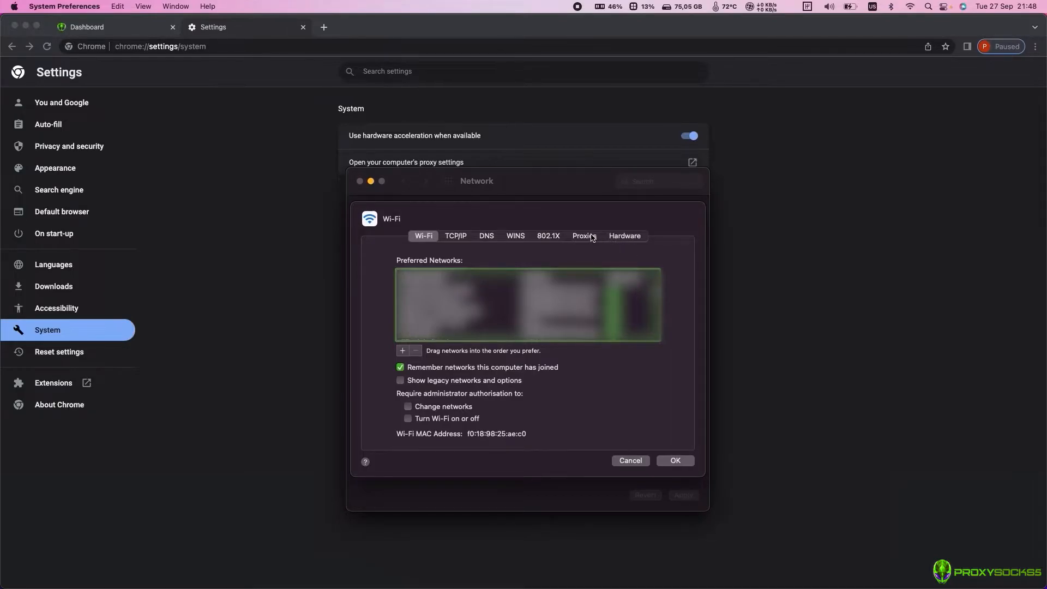
# - Enable Web Proxy (HTTP) at 45.43.133.58 port 63245 with password-protected username and password
pyautogui.click(582, 235)
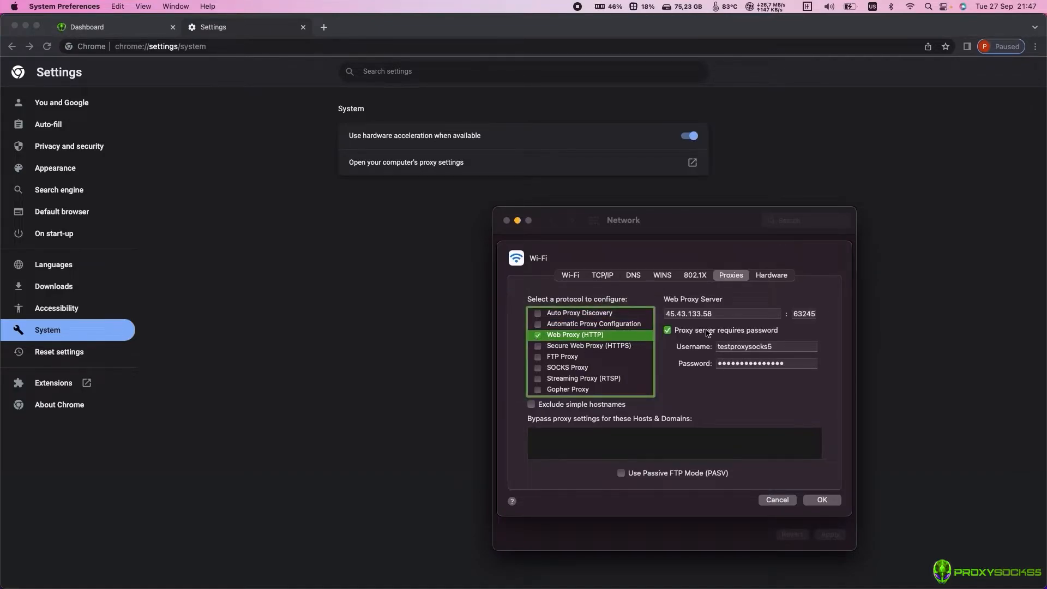
pyautogui.click(721, 314)
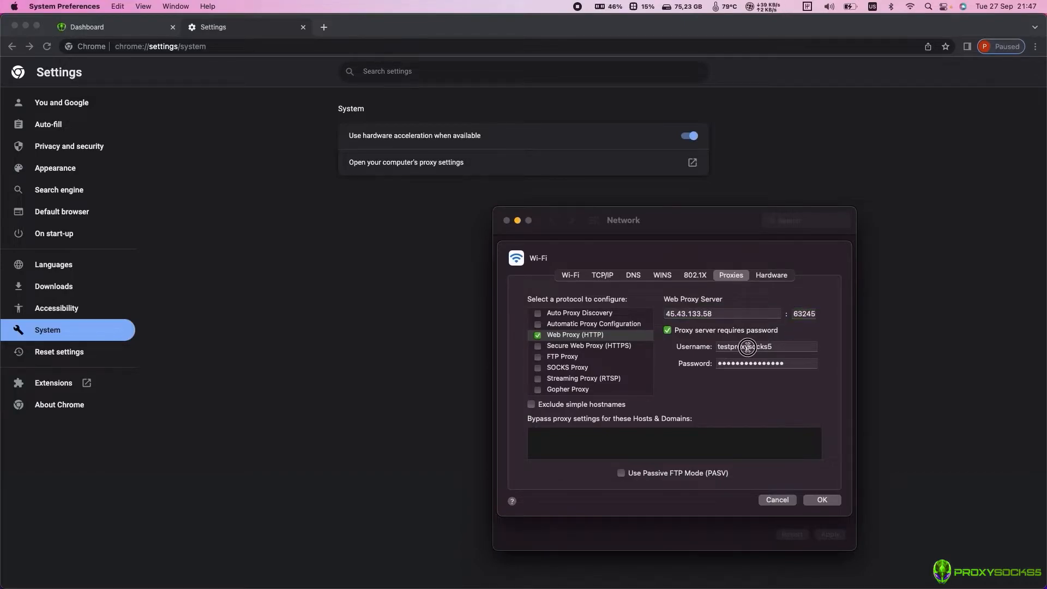
pyautogui.click(766, 363)
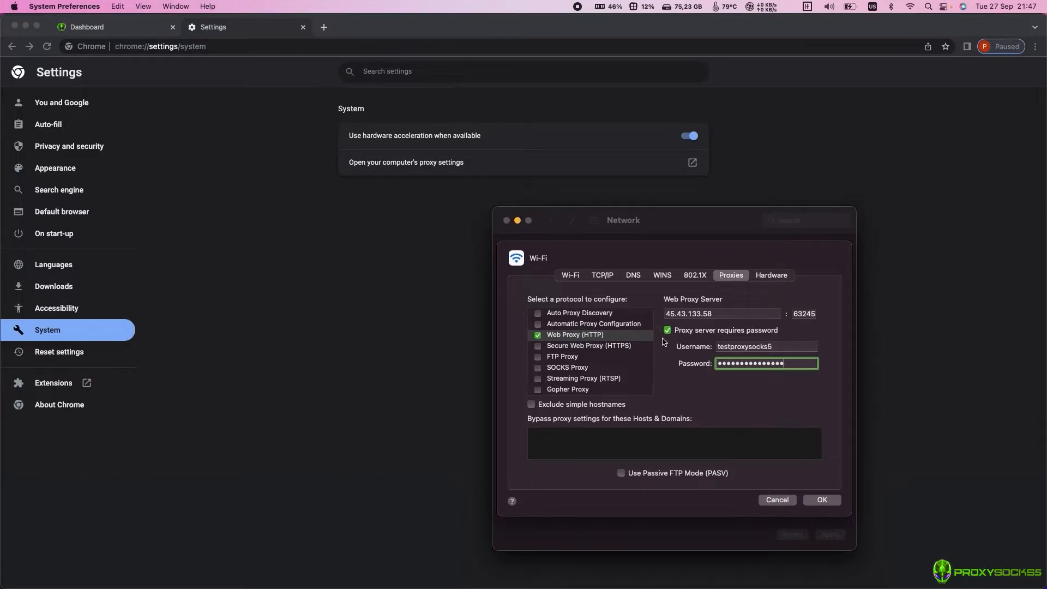
pyautogui.moveTo(537, 348)
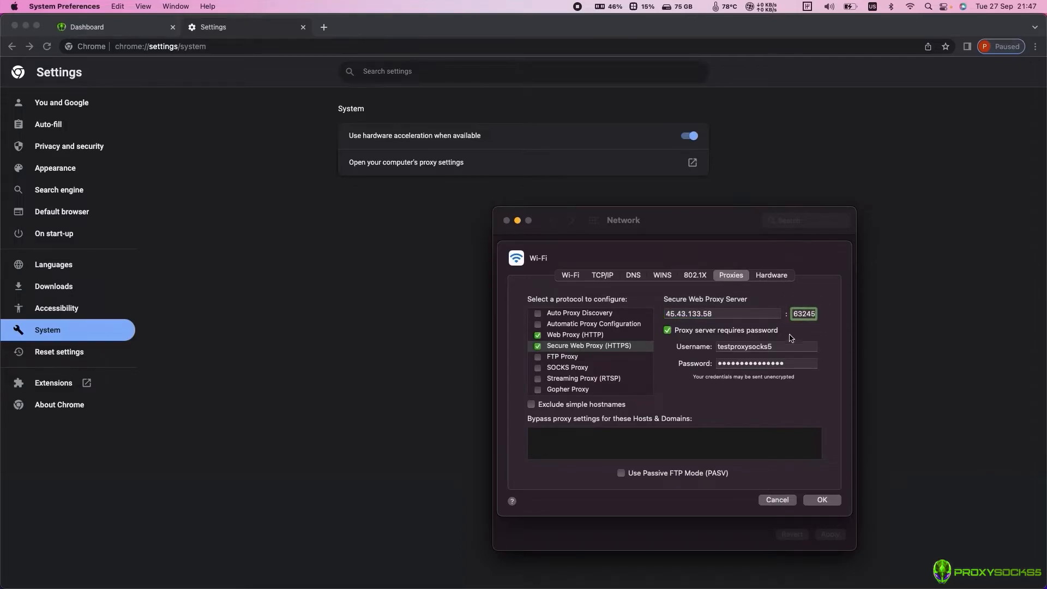
# - Set Secure Web Proxy (HTTPS) with the same credentials, confirm and apply, then return to Chrome
pyautogui.click(765, 364)
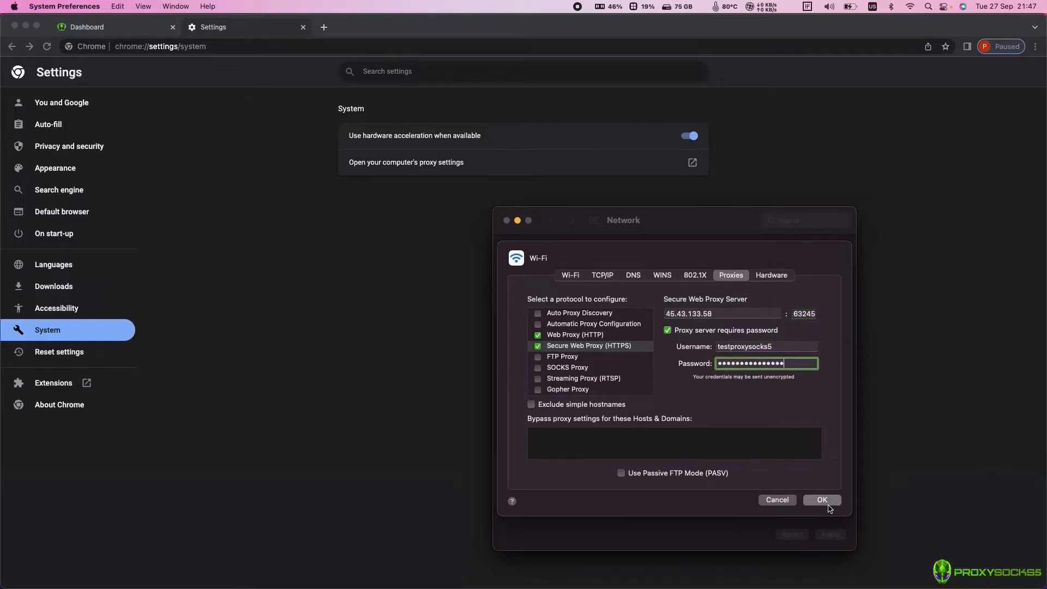
pyautogui.click(821, 500)
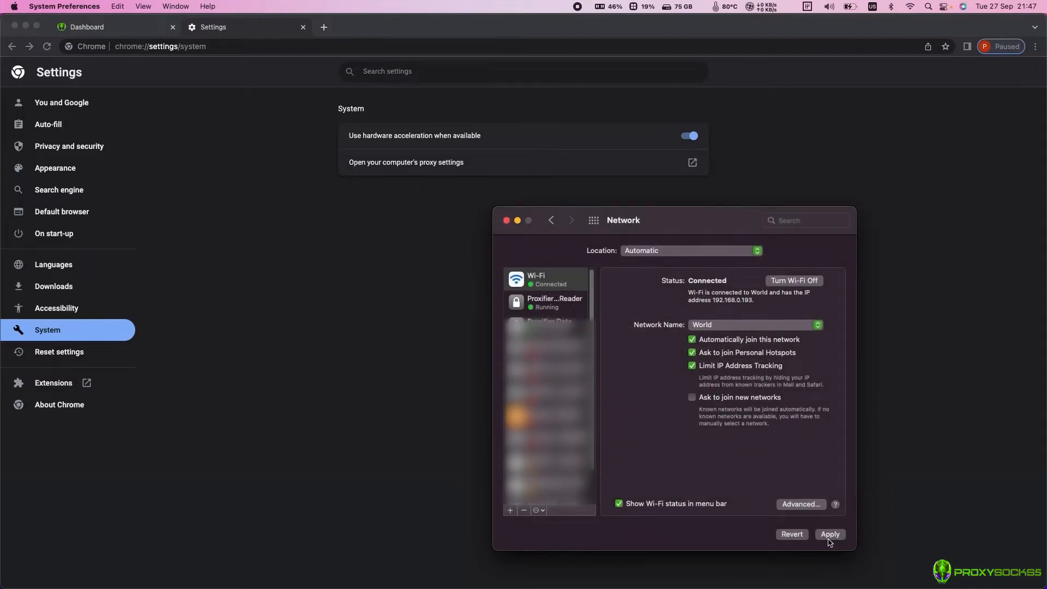
pyautogui.click(830, 534)
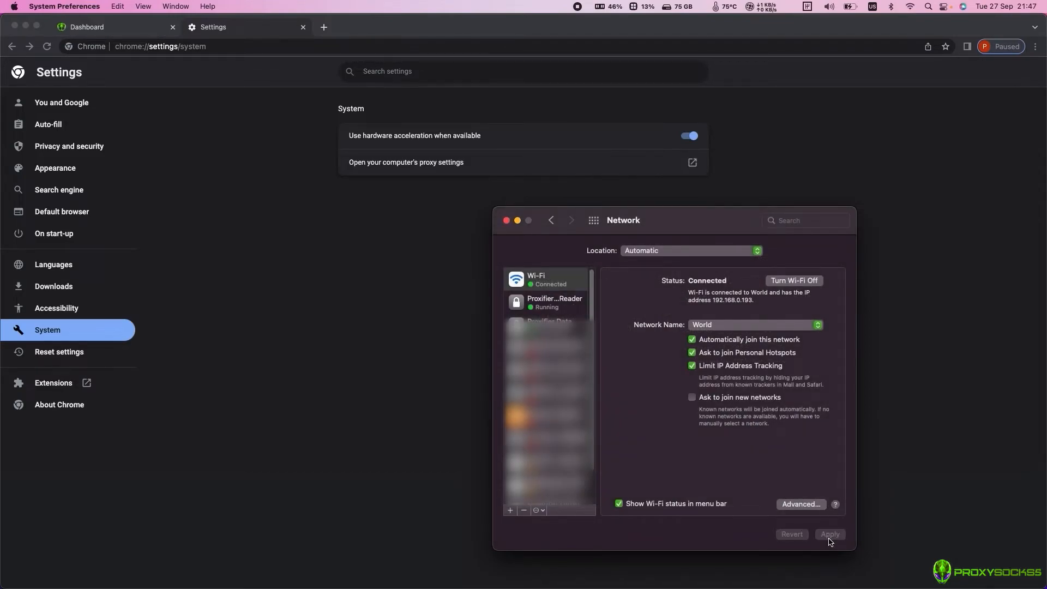
pyautogui.click(324, 27)
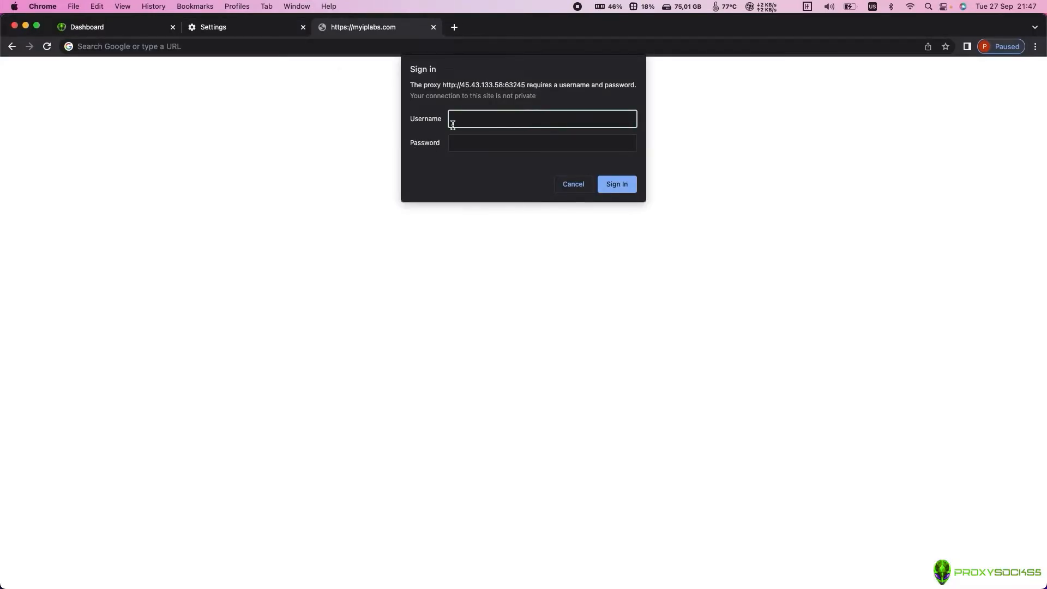
# - Sign in to the proxy with the account username and password so myiplabs.com loads
pyautogui.click(541, 119)
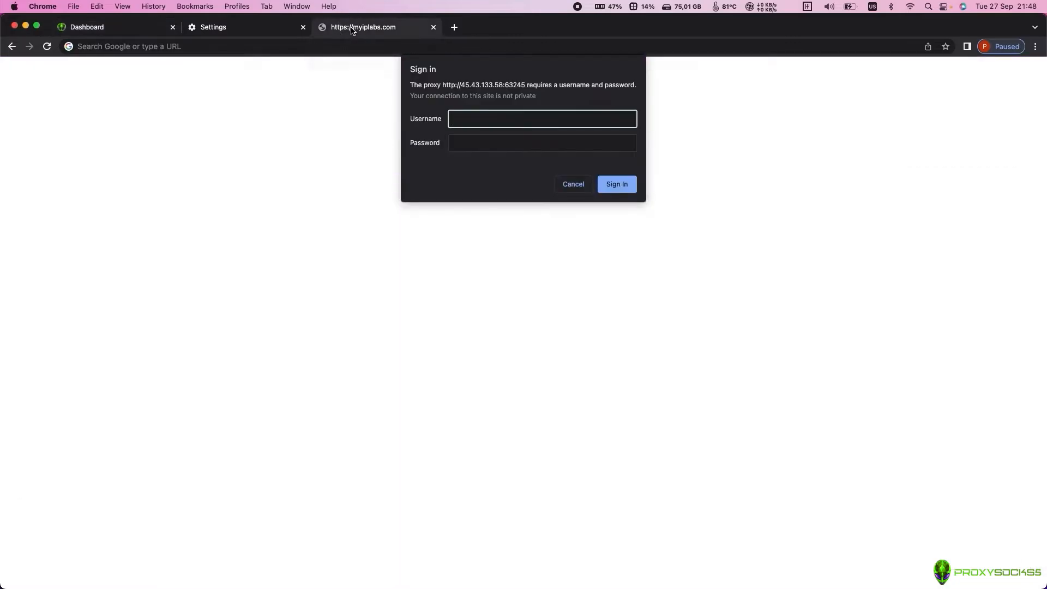
pyautogui.write('testproxys')
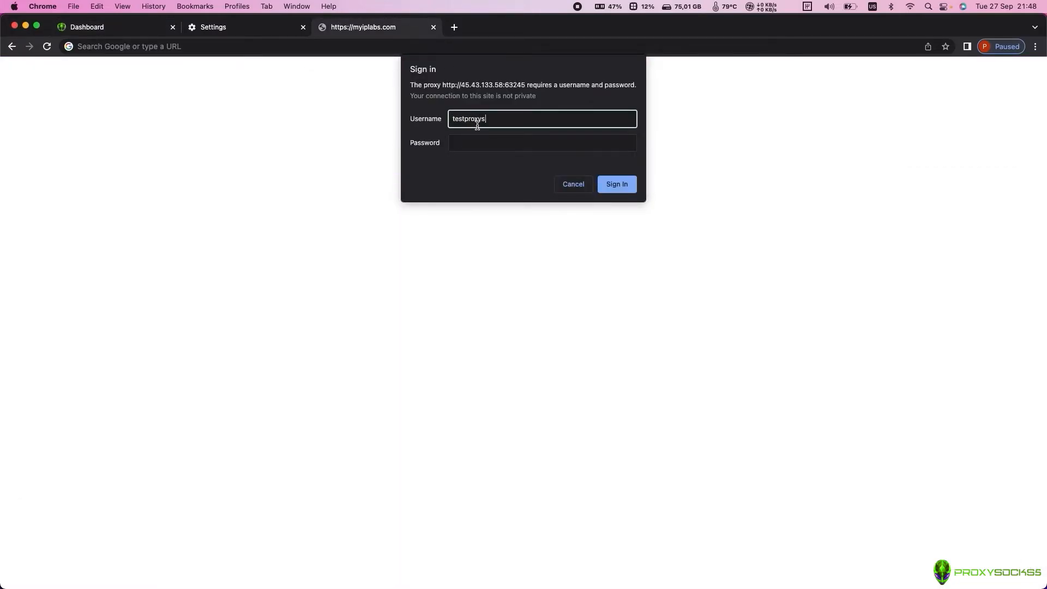
pyautogui.write('••')
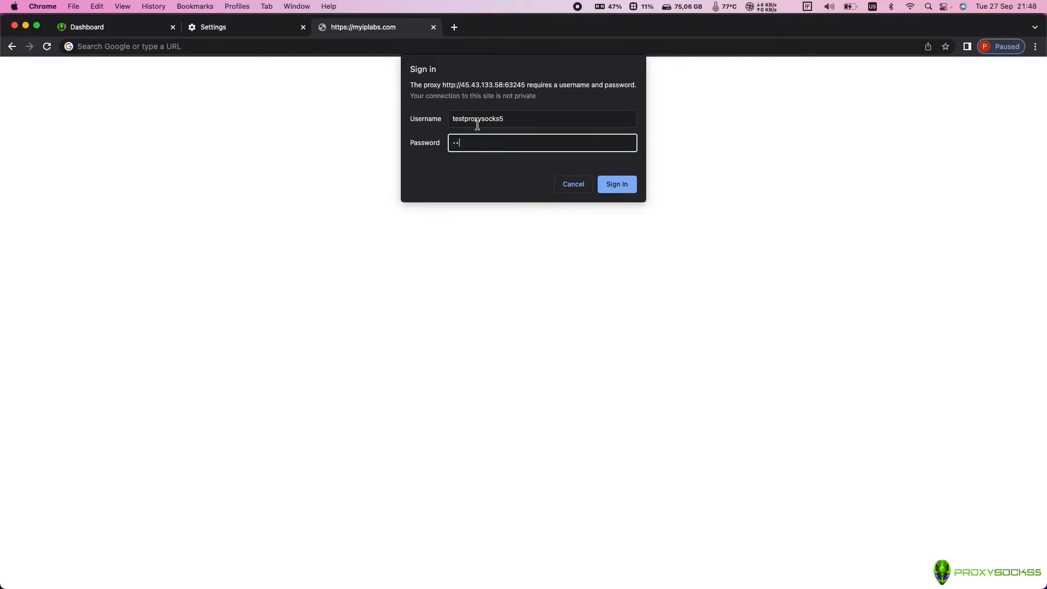
pyautogui.click(615, 183)
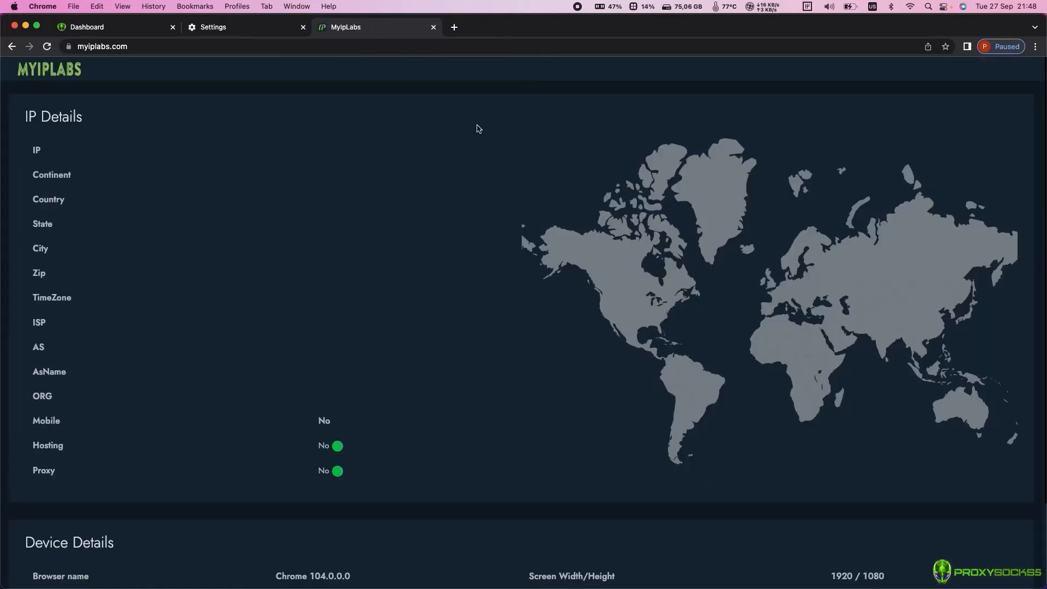